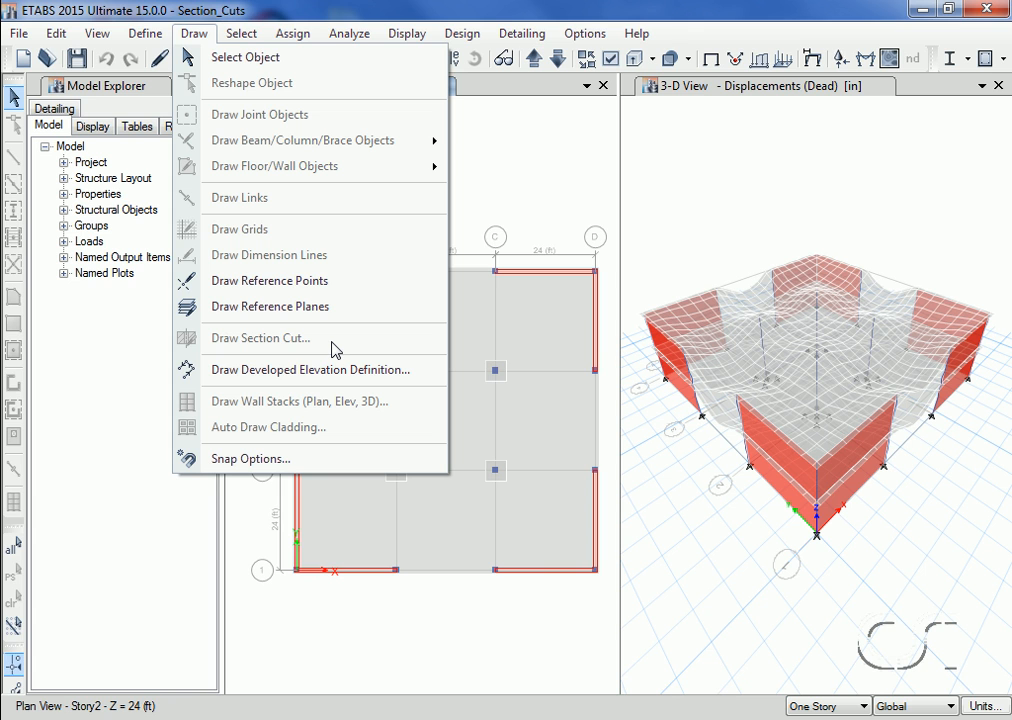
{"action": "mouse_move", "coordinate": [260, 337]}
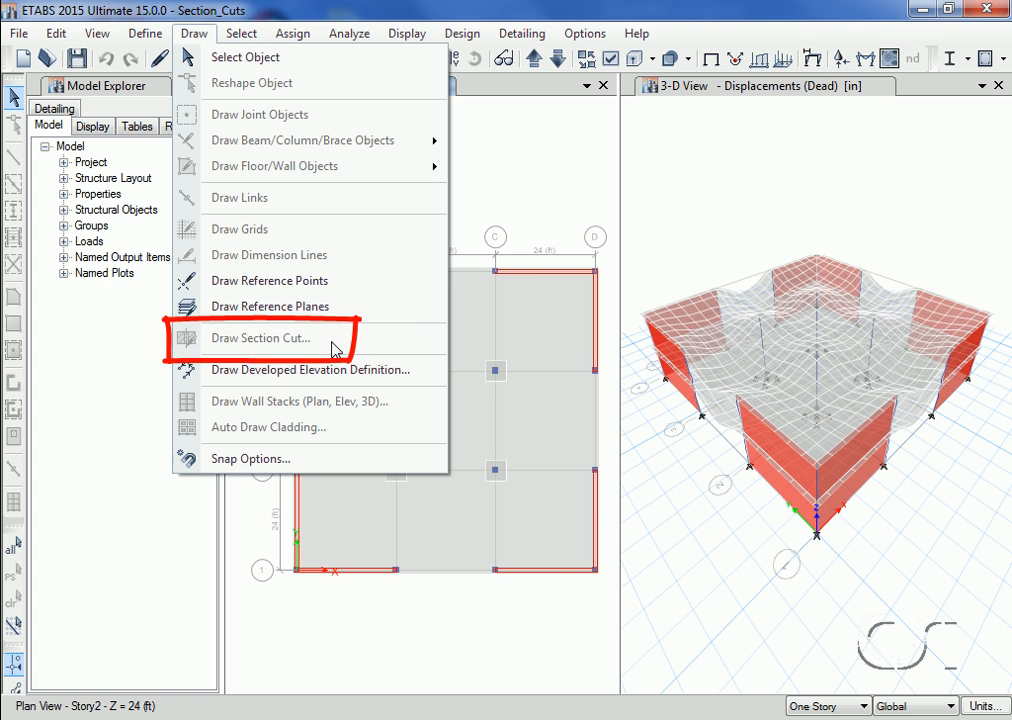
{"action": "mouse_move", "coordinate": [493, 220]}
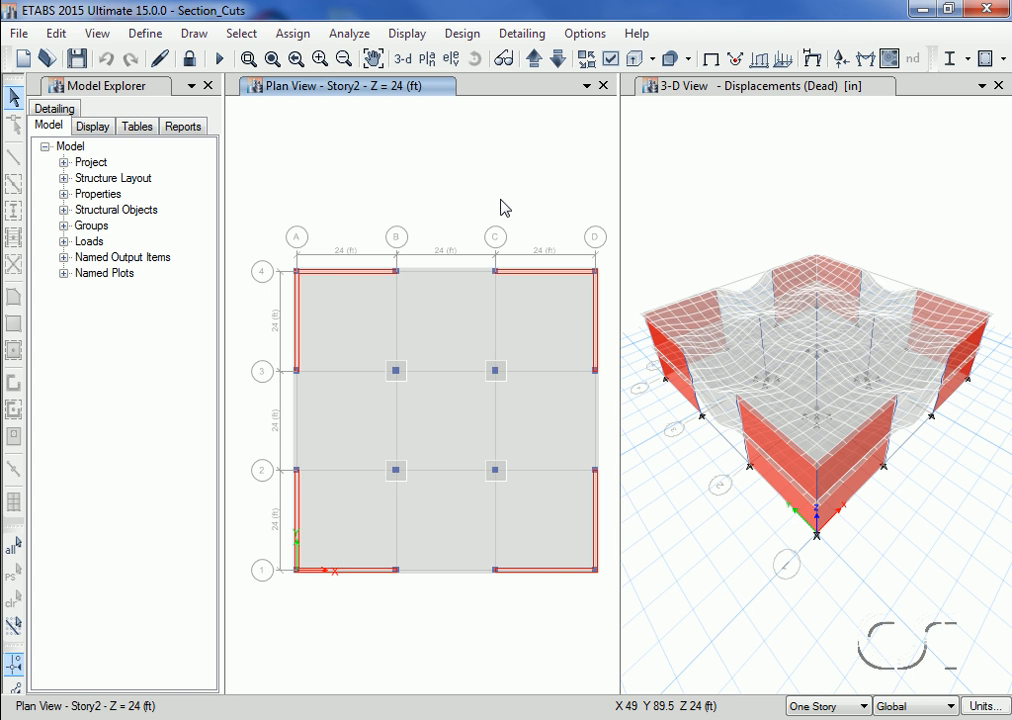
{"action": "mouse_move", "coordinate": [547, 196]}
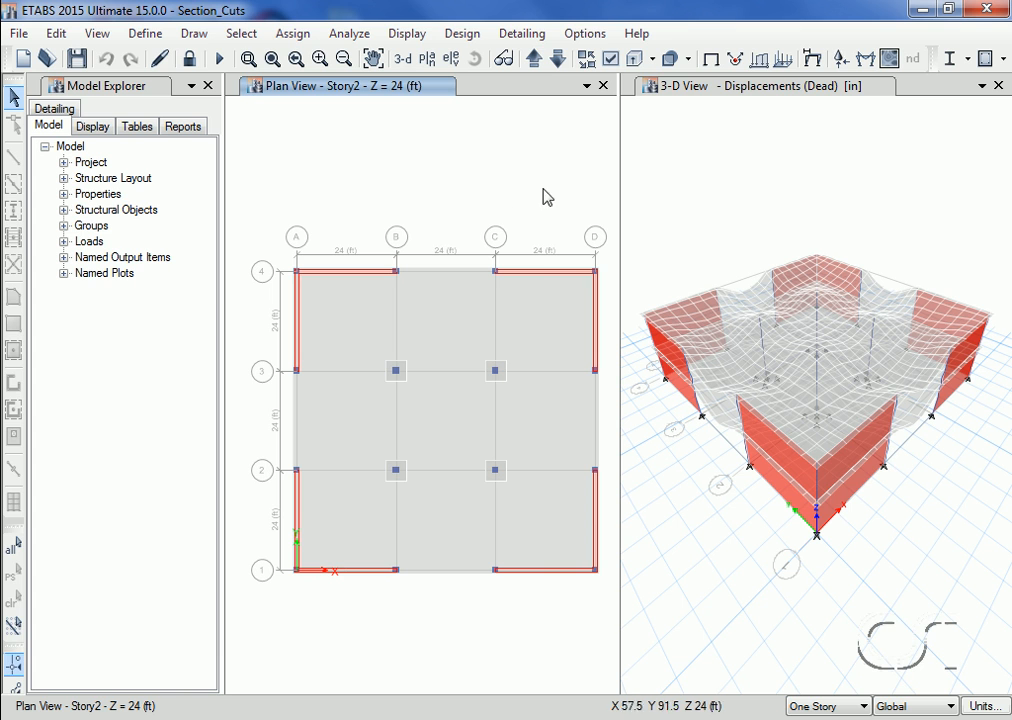
{"action": "mouse_move", "coordinate": [527, 159]}
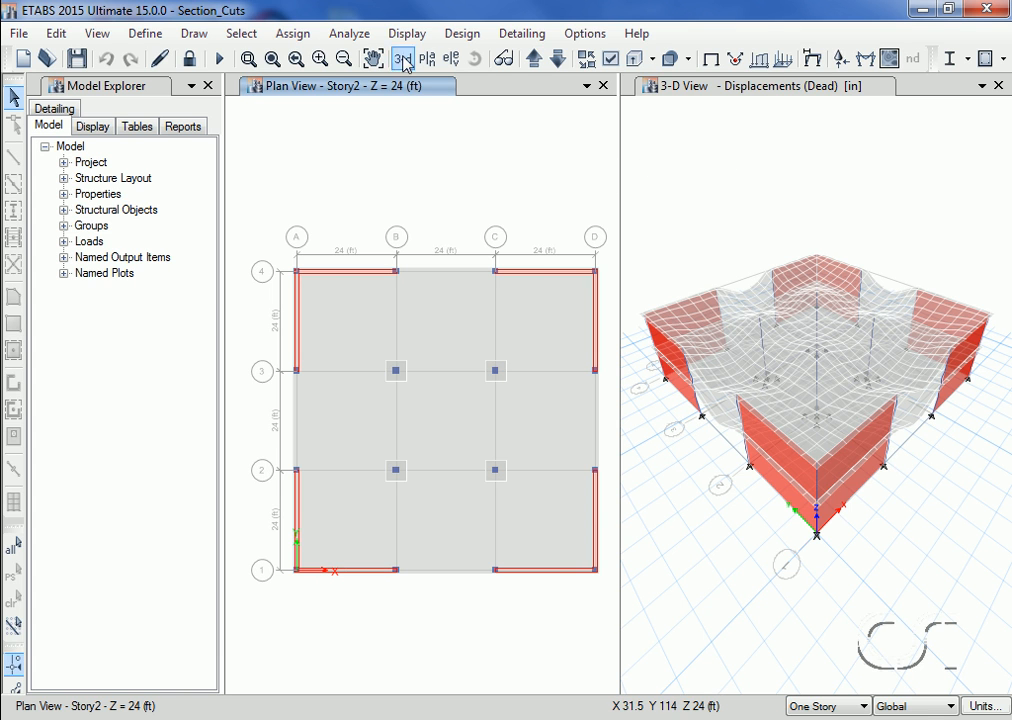
Step: Plot Dead-case resultant MMax shell moment contours on the Story2 slab plan
{"action": "left_click", "coordinate": [406, 33]}
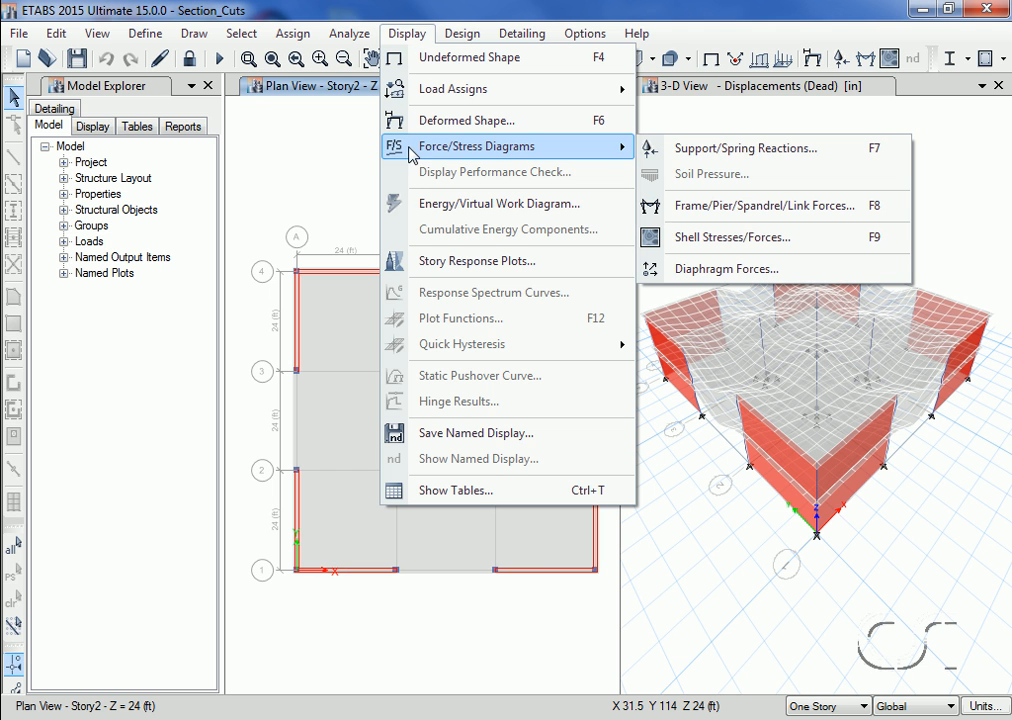
{"action": "mouse_move", "coordinate": [745, 237]}
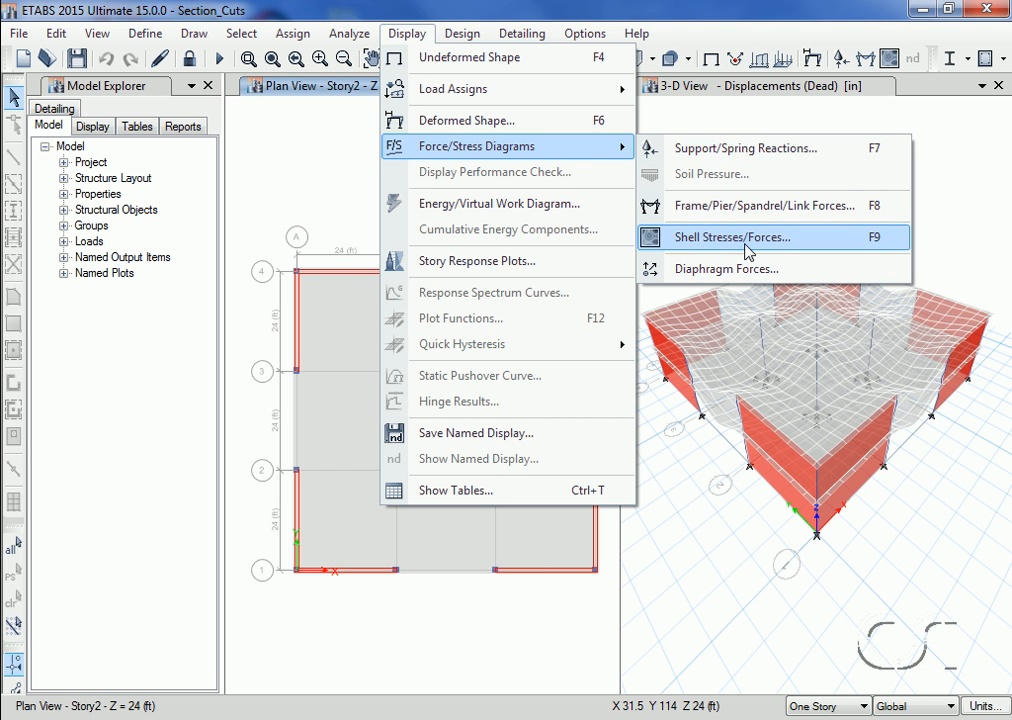
{"action": "left_click", "coordinate": [732, 237]}
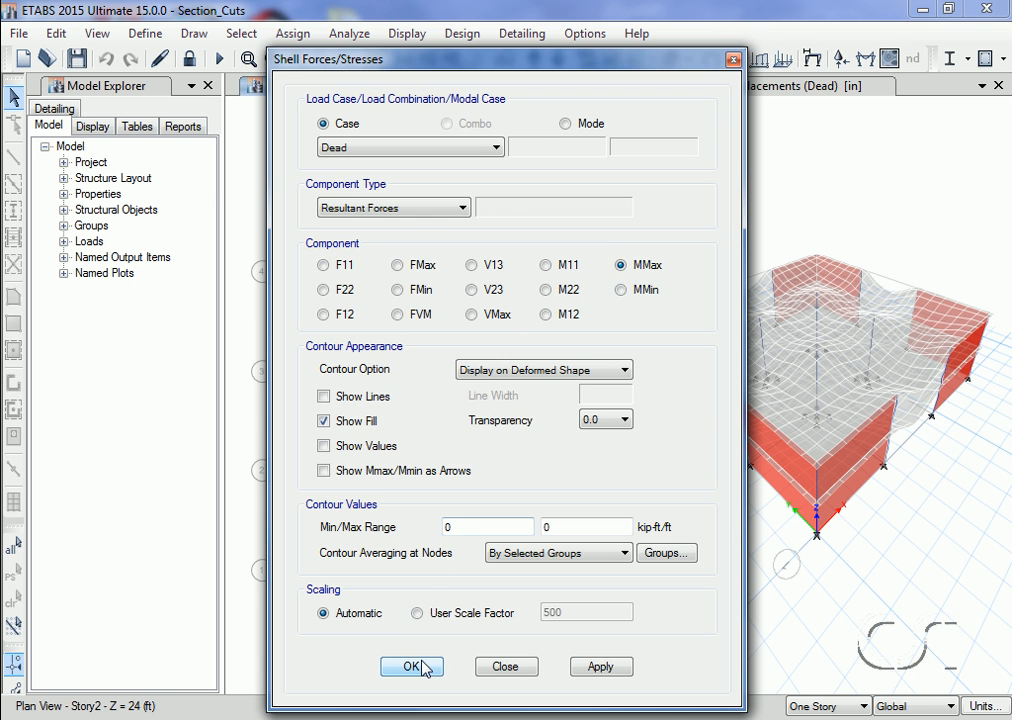
{"action": "left_click", "coordinate": [410, 667]}
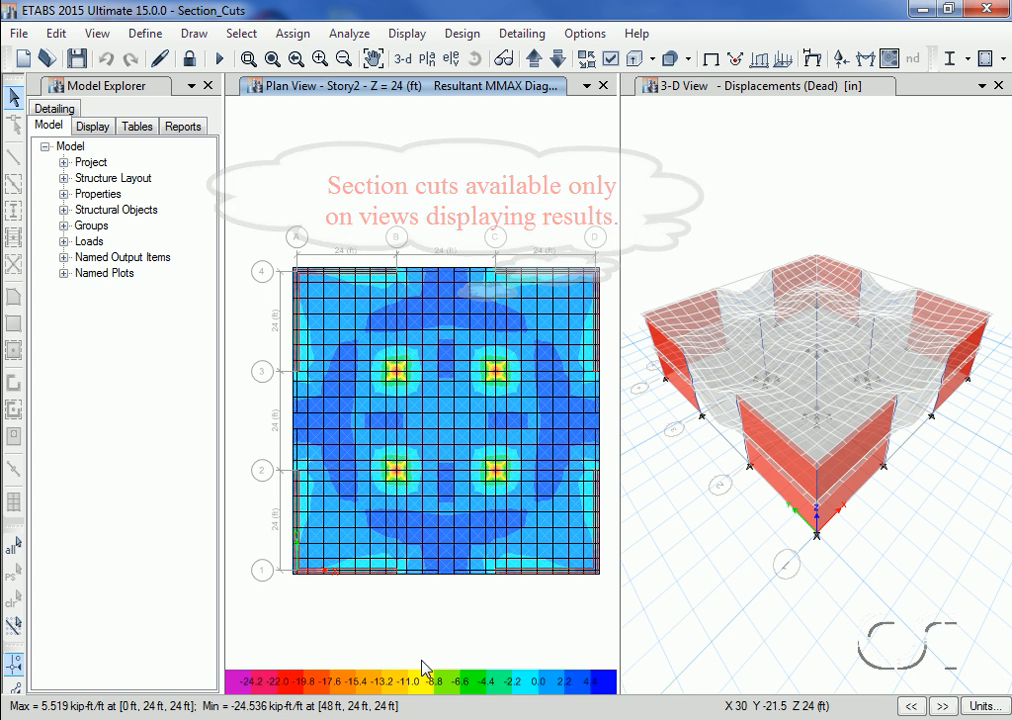
Step: Start a section cut across the Story2 slab, beginning left of the slab
{"action": "left_click", "coordinate": [194, 33]}
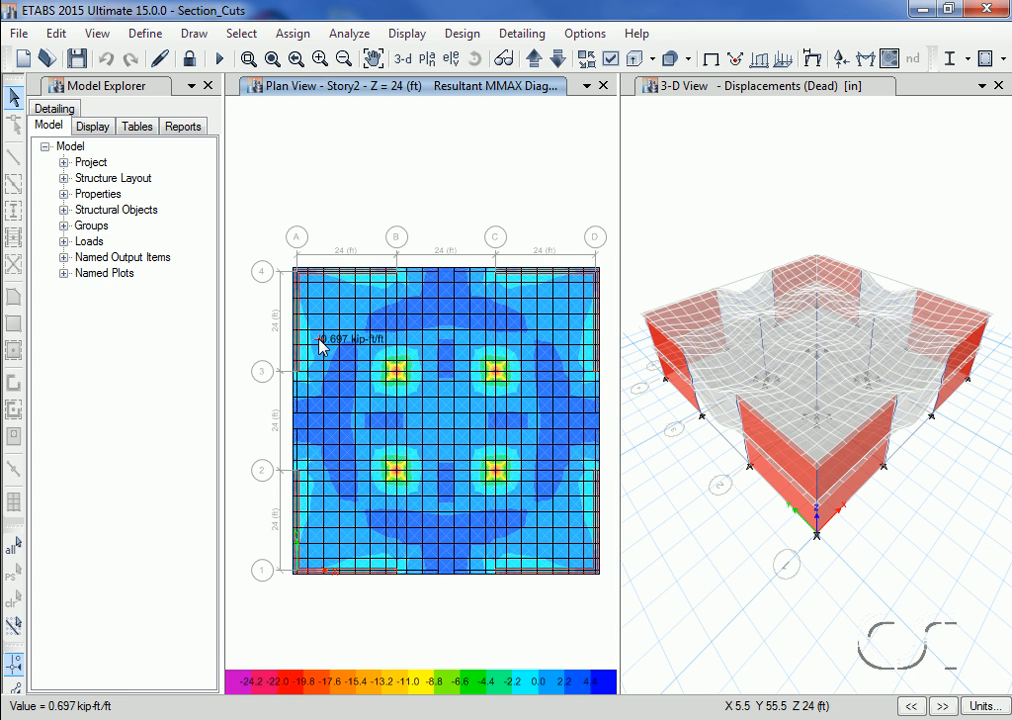
{"action": "mouse_move", "coordinate": [240, 440]}
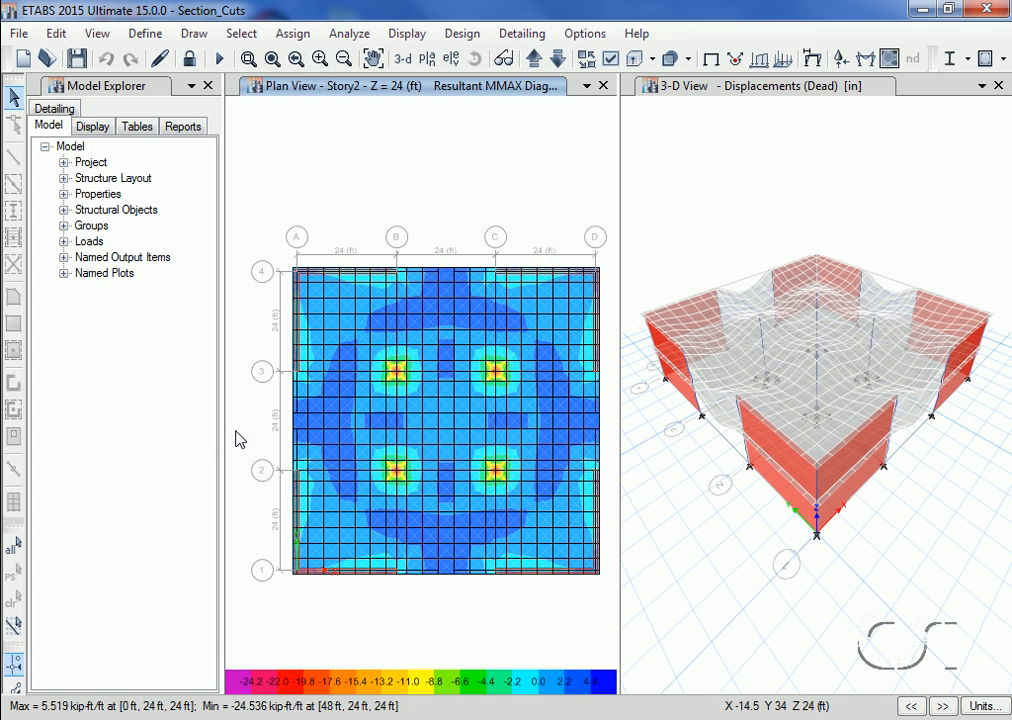
{"action": "left_click", "coordinate": [245, 452]}
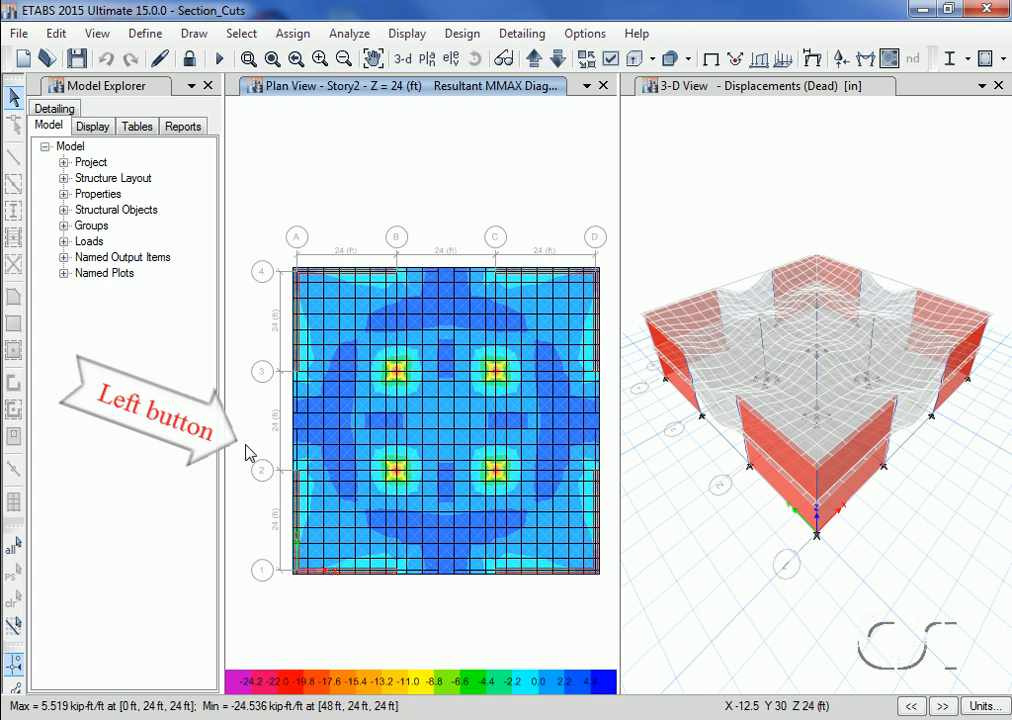
{"action": "mouse_move", "coordinate": [613, 390]}
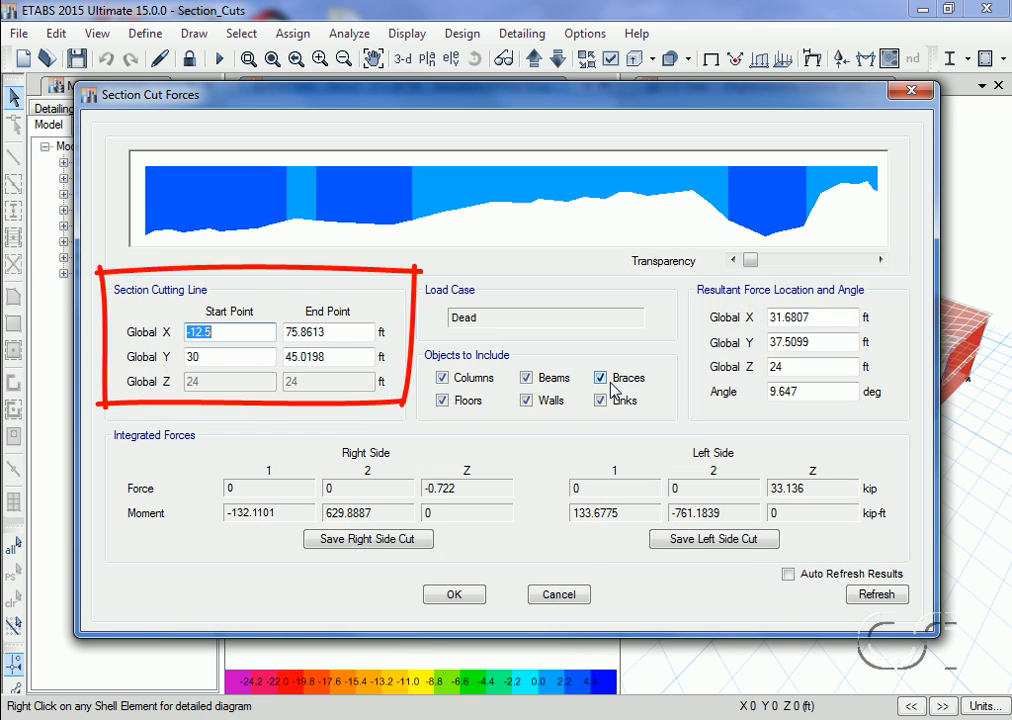
{"action": "left_click", "coordinate": [600, 378]}
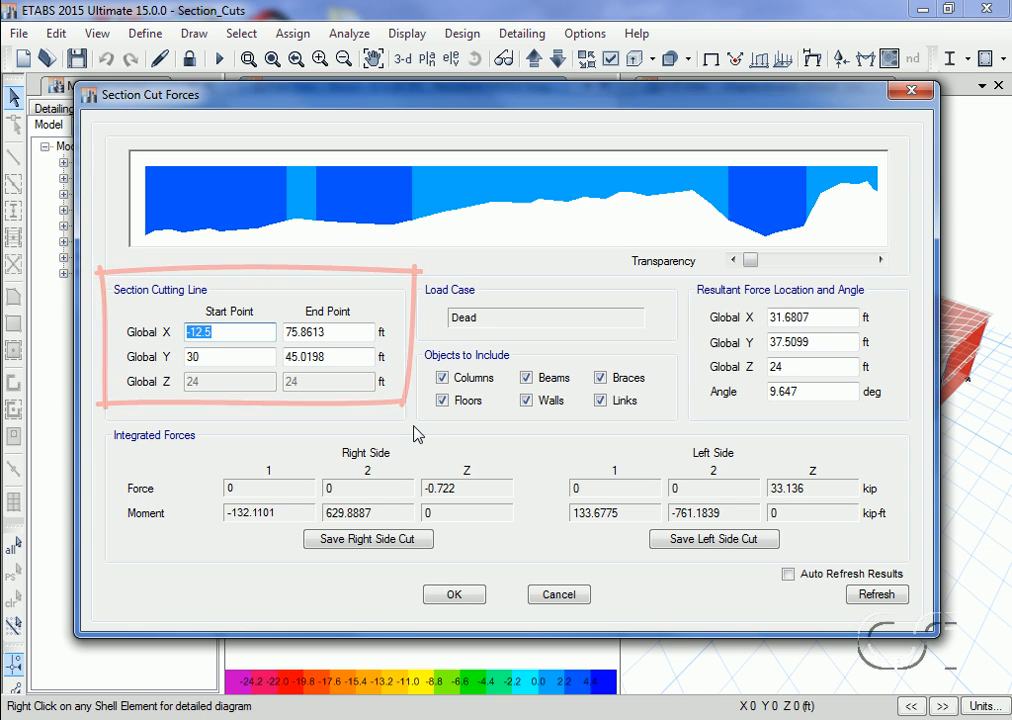
{"action": "left_click", "coordinate": [600, 400]}
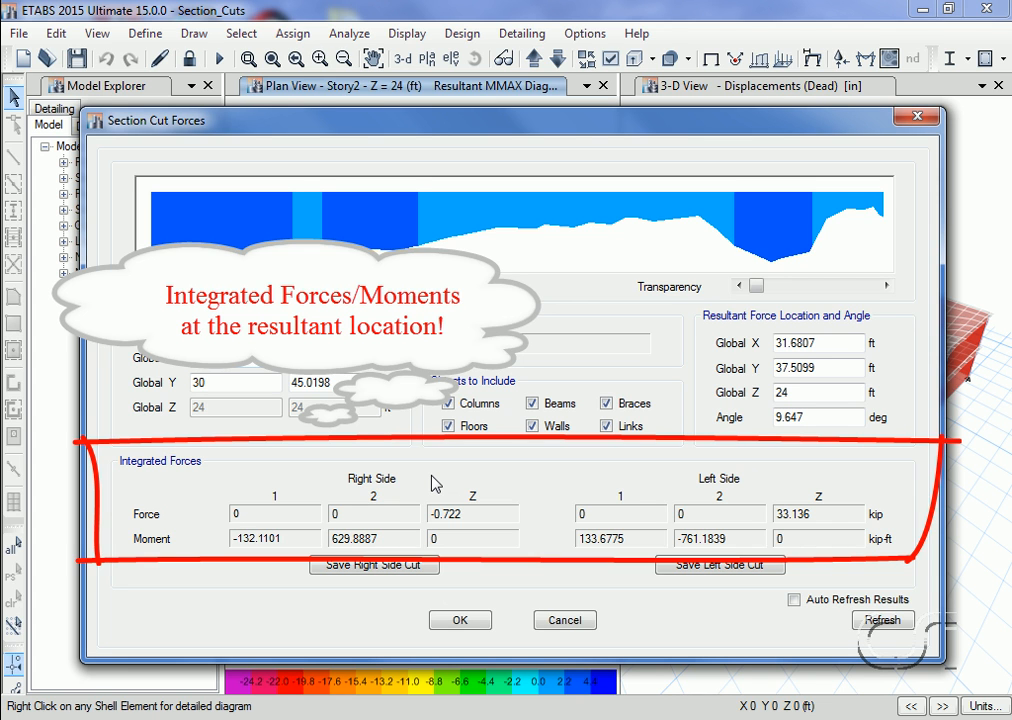
{"action": "mouse_move", "coordinate": [754, 479]}
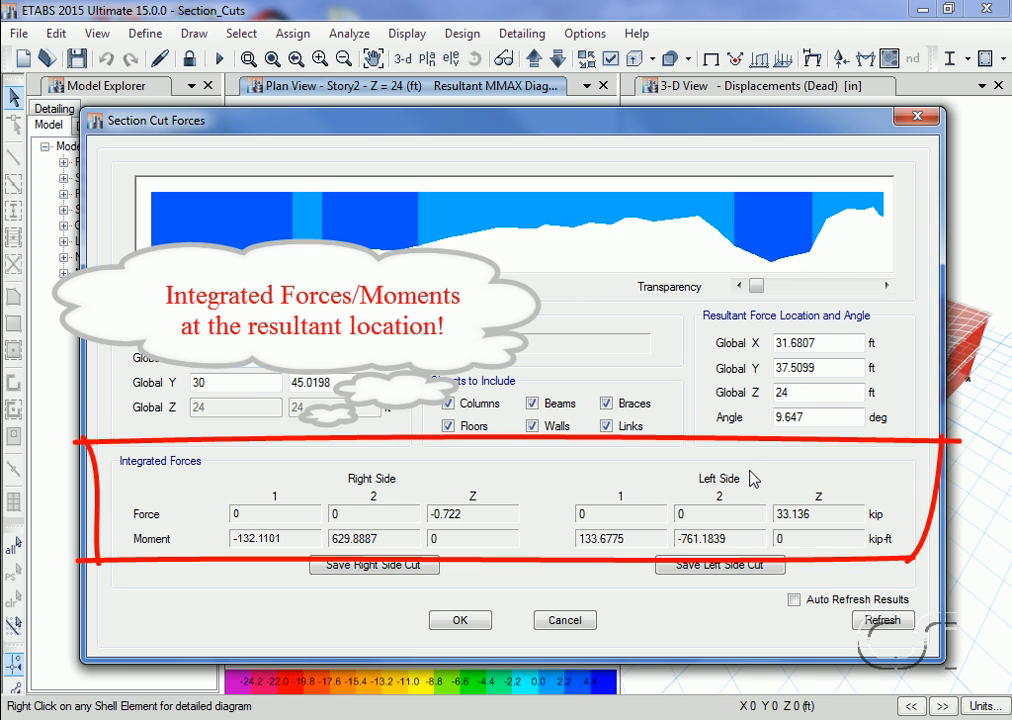
{"action": "mouse_move", "coordinate": [752, 480]}
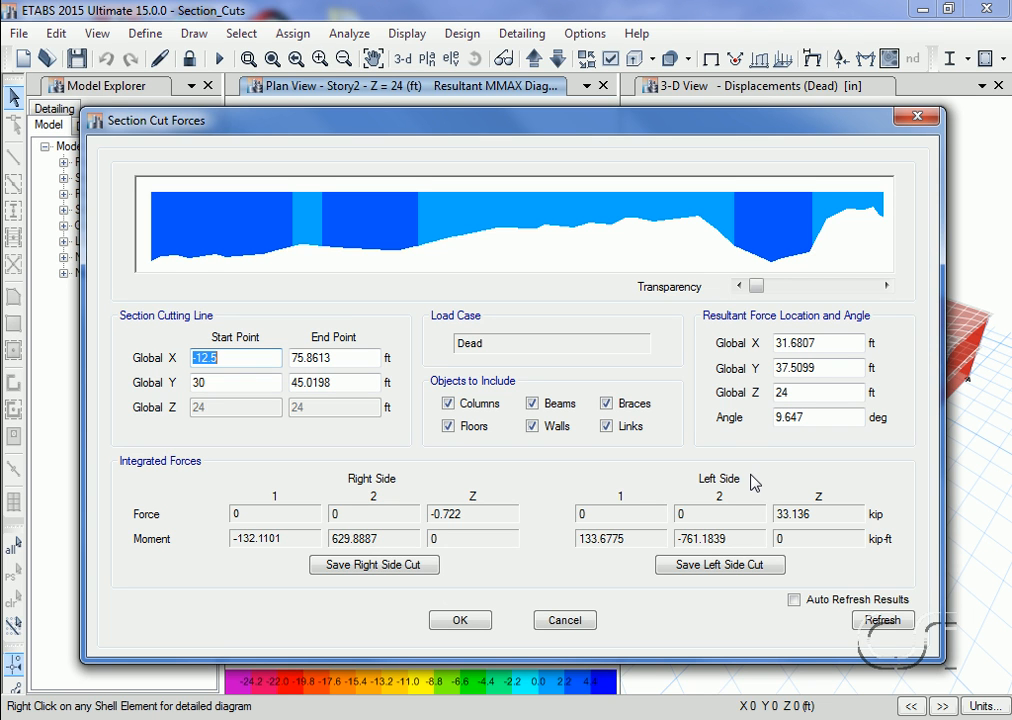
{"action": "mouse_move", "coordinate": [563, 443]}
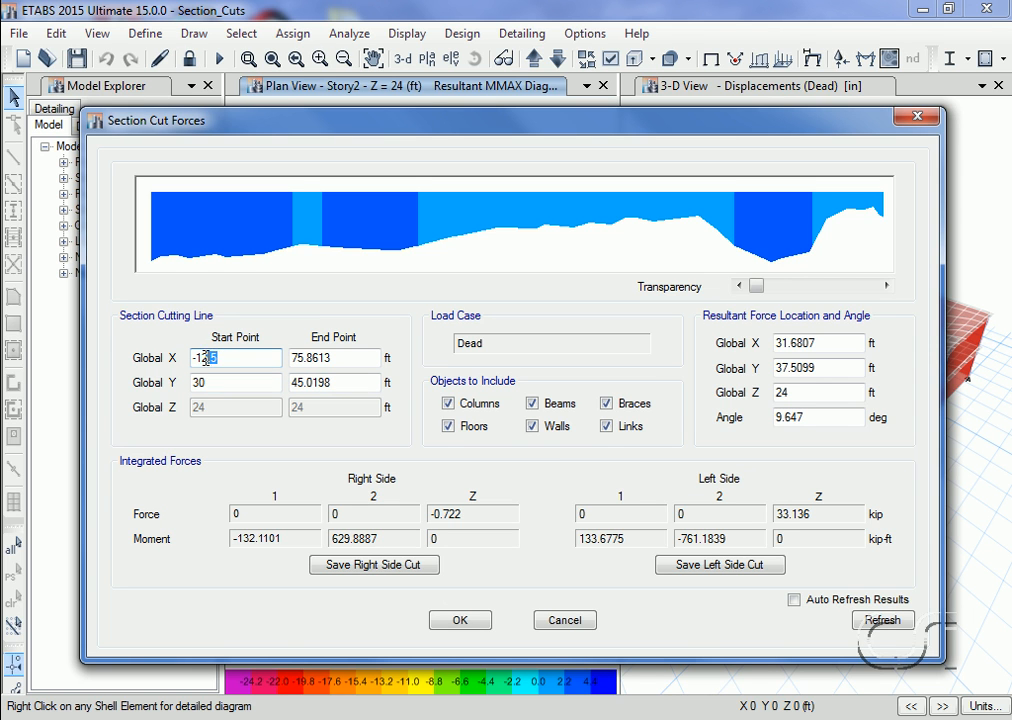
Step: Edit the section cut line coordinates so the cut runs horizontally at Y = 36 ft
{"action": "left_click", "coordinate": [335, 357]}
{"action": "type", "text": "7"}
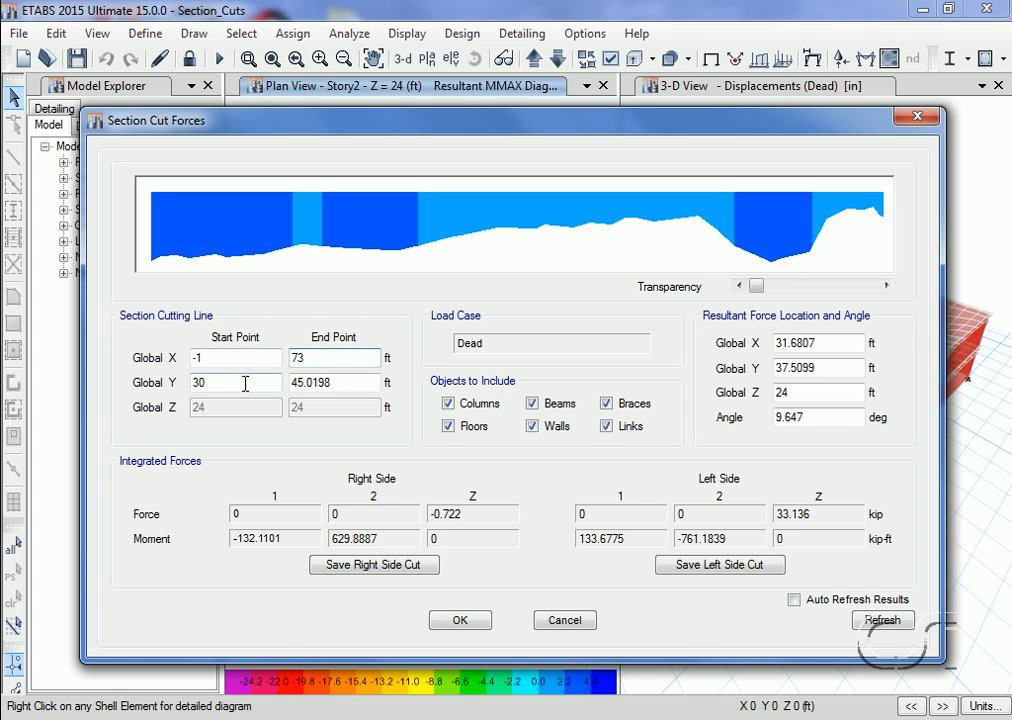
{"action": "type", "text": "36"}
{"action": "left_click", "coordinate": [334, 382]}
{"action": "type", "text": "3"}
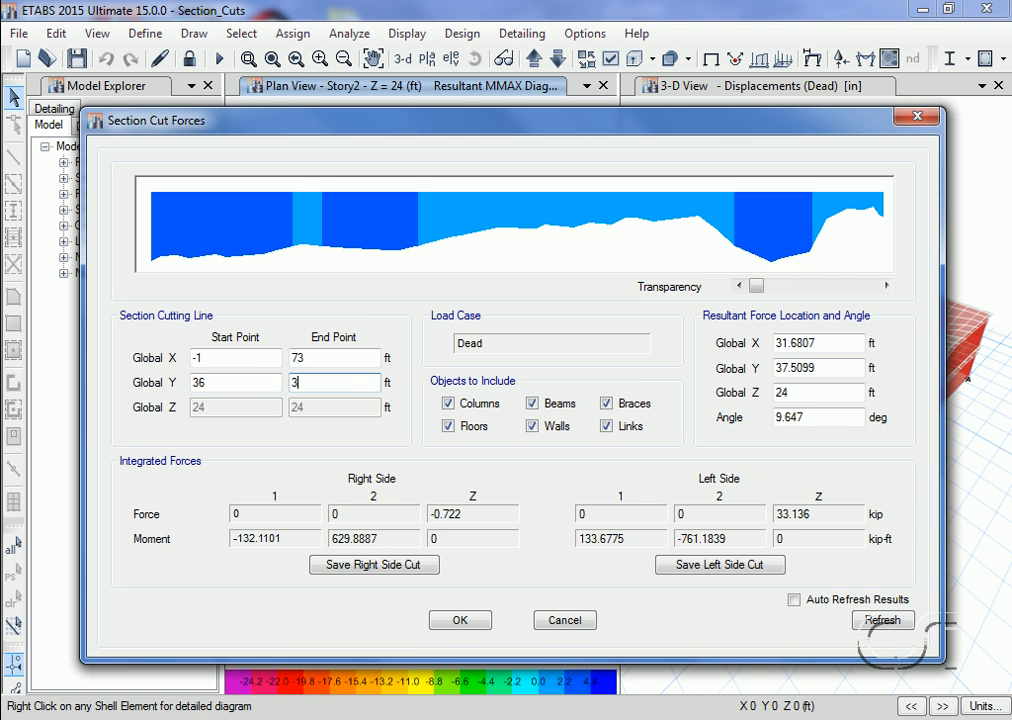
{"action": "type", "text": "6"}
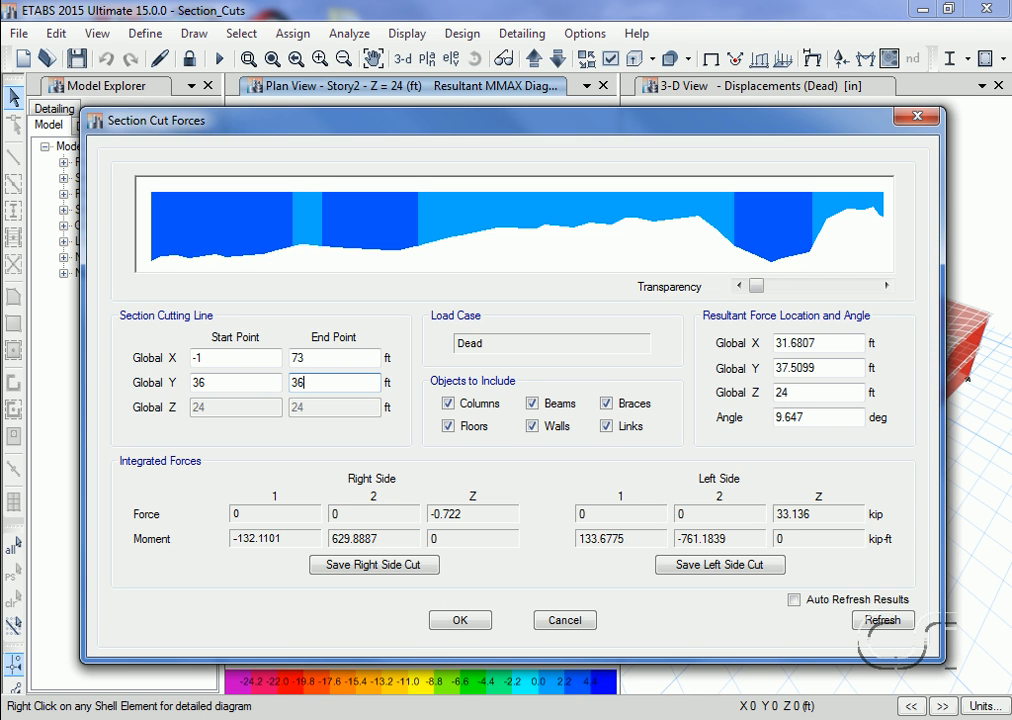
{"action": "mouse_move", "coordinate": [397, 388]}
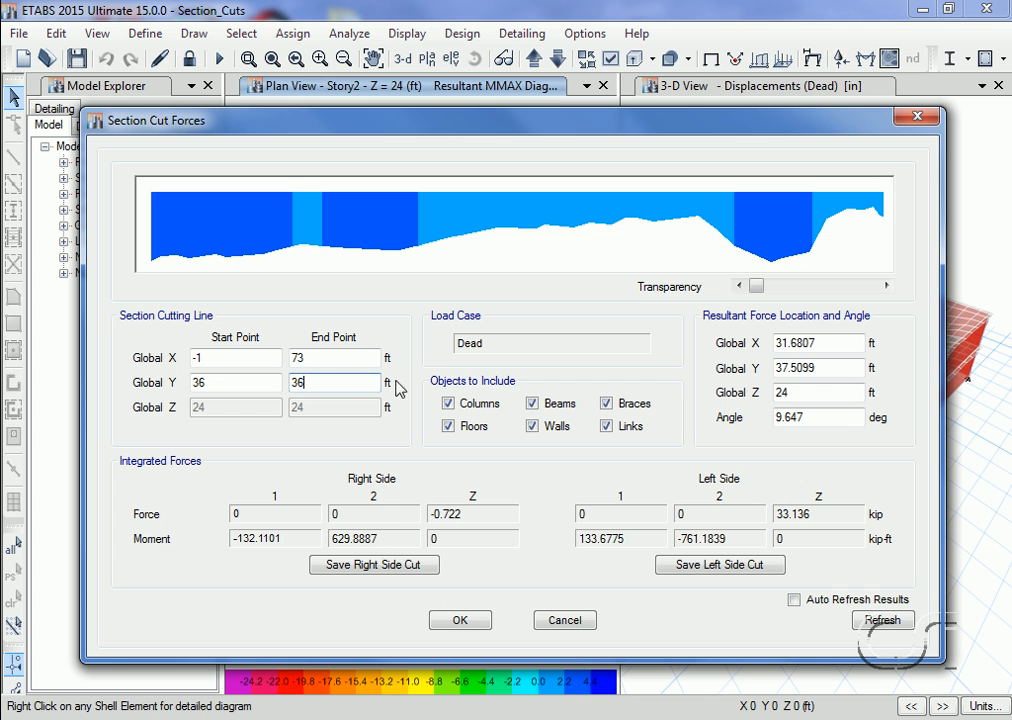
{"action": "left_click", "coordinate": [818, 343]}
{"action": "type", "text": "36"}
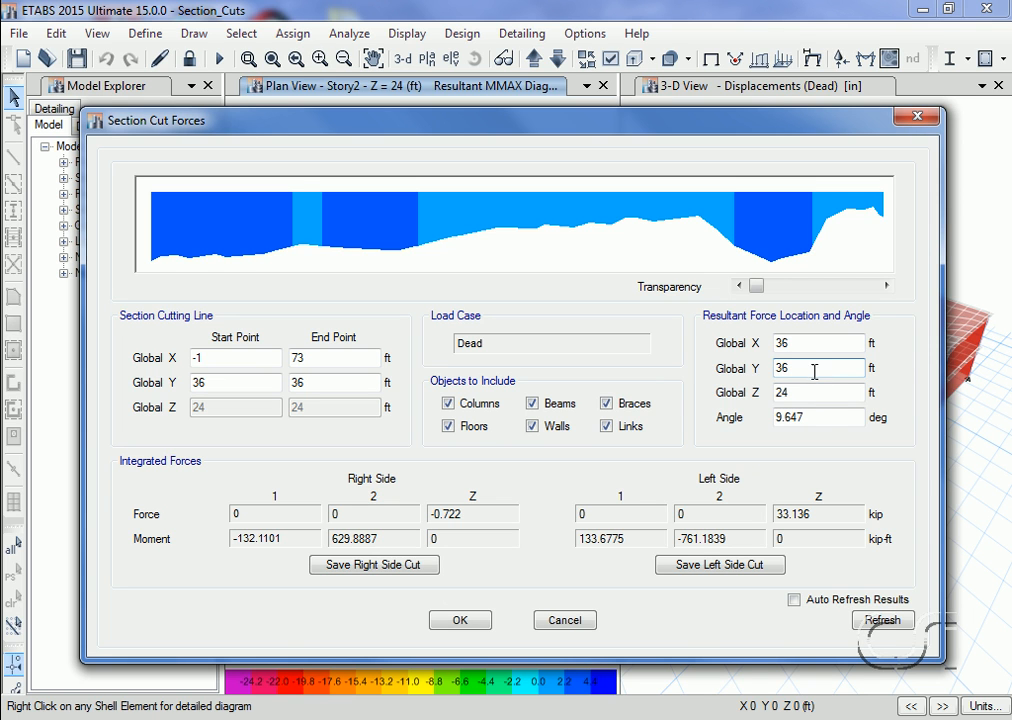
Step: Change the resultant angle from 9.647 to 0 and refresh the integrated forces
{"action": "left_click", "coordinate": [818, 417]}
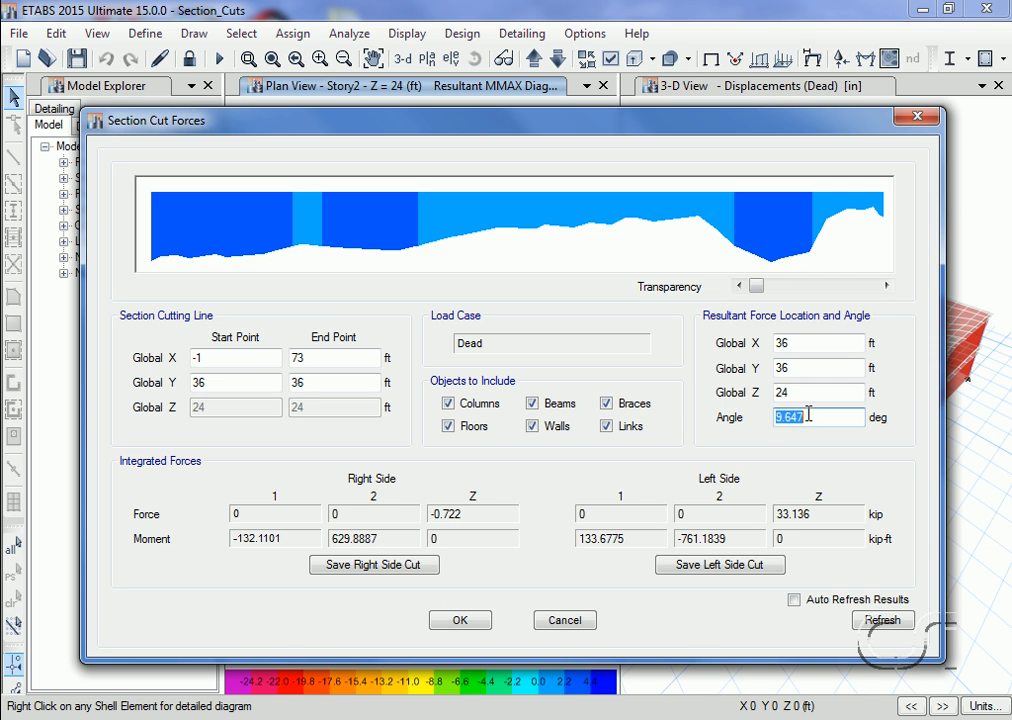
{"action": "type", "text": "0"}
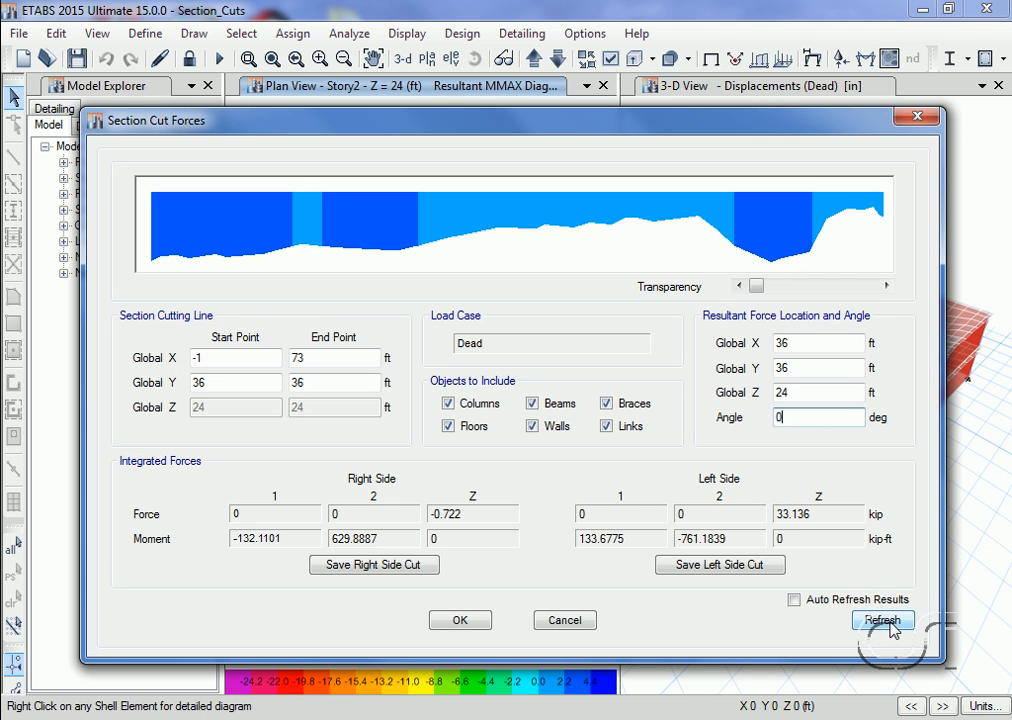
{"action": "left_click", "coordinate": [881, 620]}
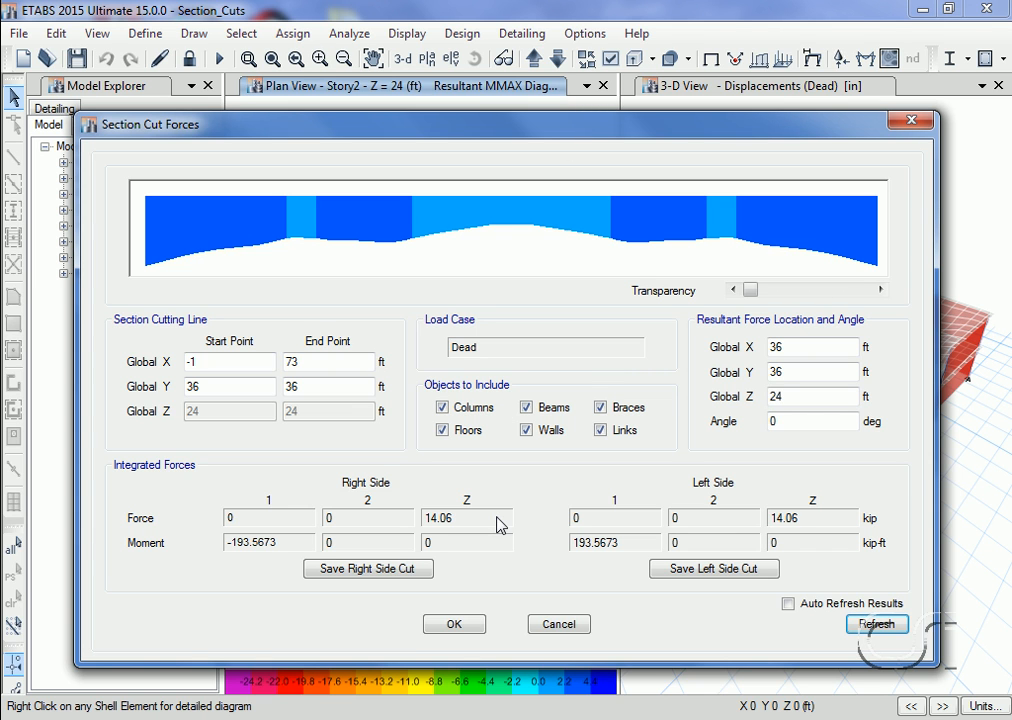
{"action": "mouse_move", "coordinate": [784, 520]}
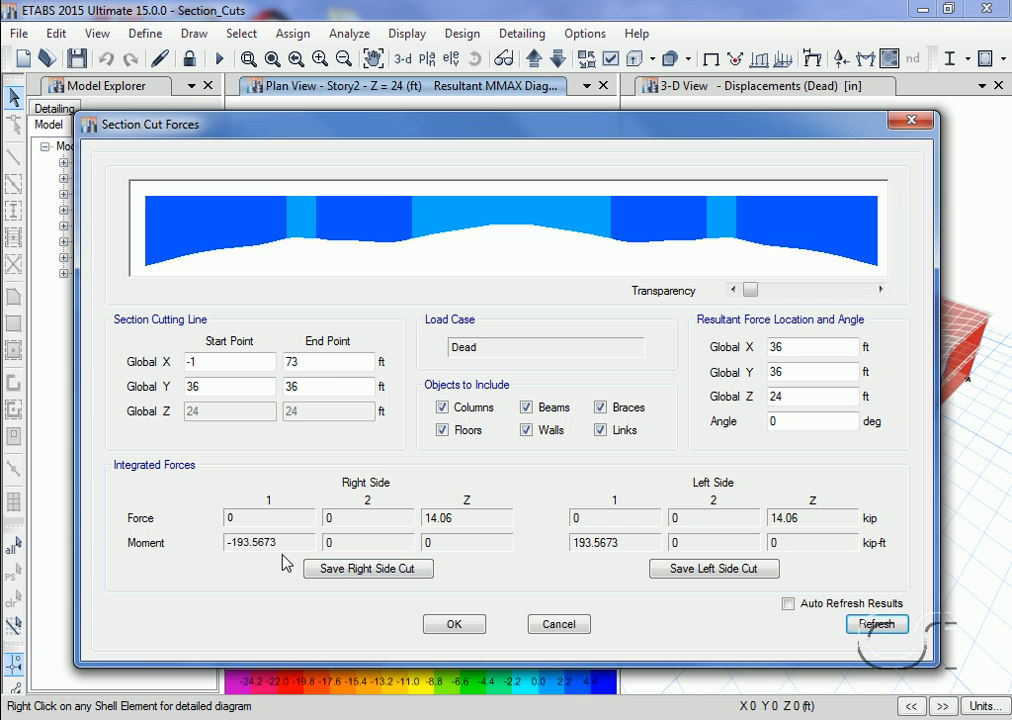
{"action": "mouse_move", "coordinate": [285, 563]}
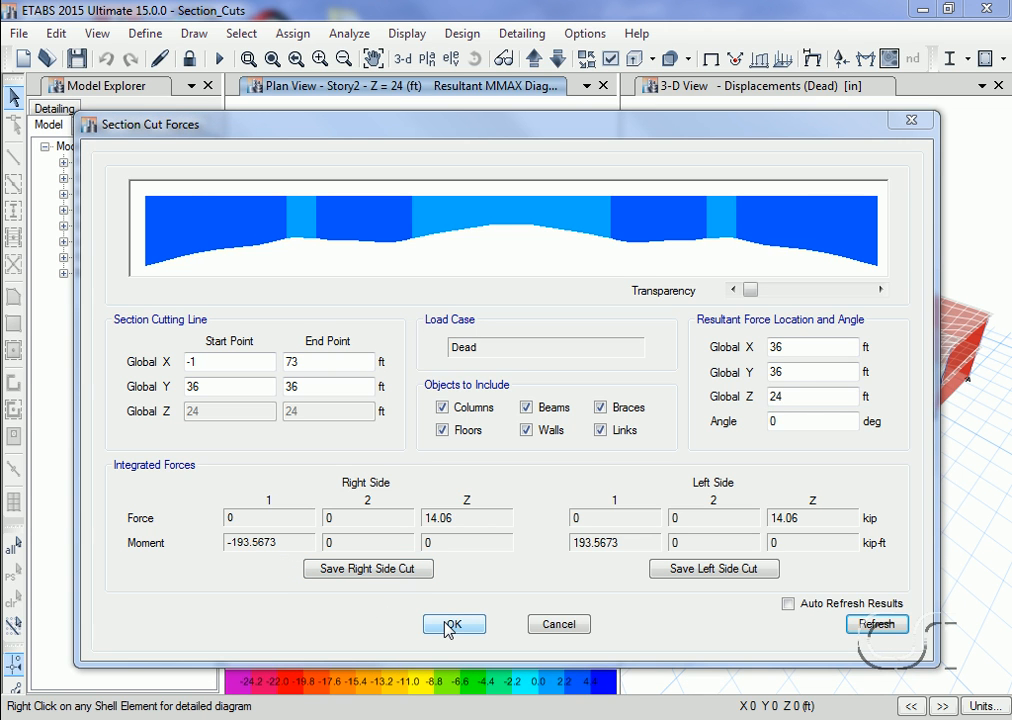
Step: Cut the slab along grid 3 near Y=48 ft, review its forces, then close the results
{"action": "left_click", "coordinate": [453, 624]}
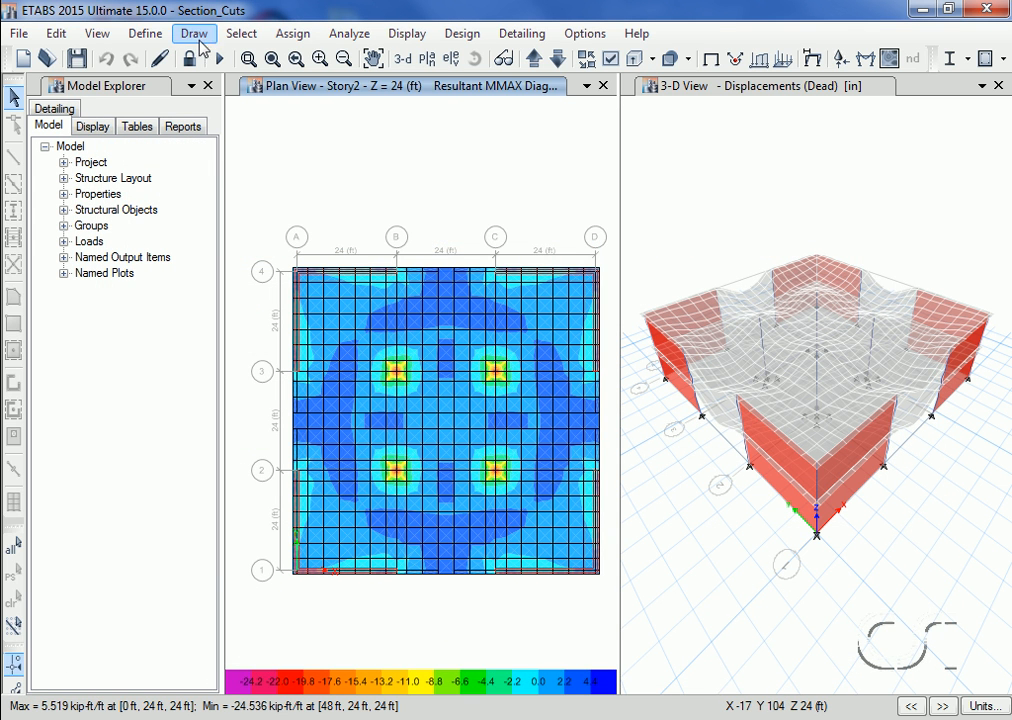
{"action": "left_click", "coordinate": [194, 33]}
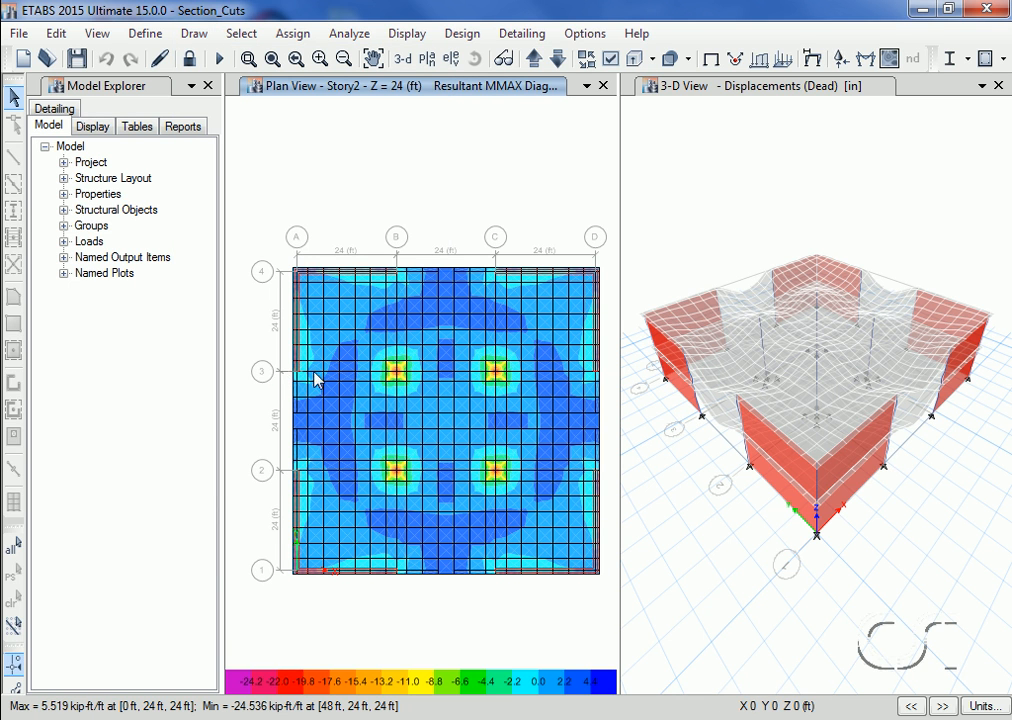
{"action": "mouse_move", "coordinate": [608, 380]}
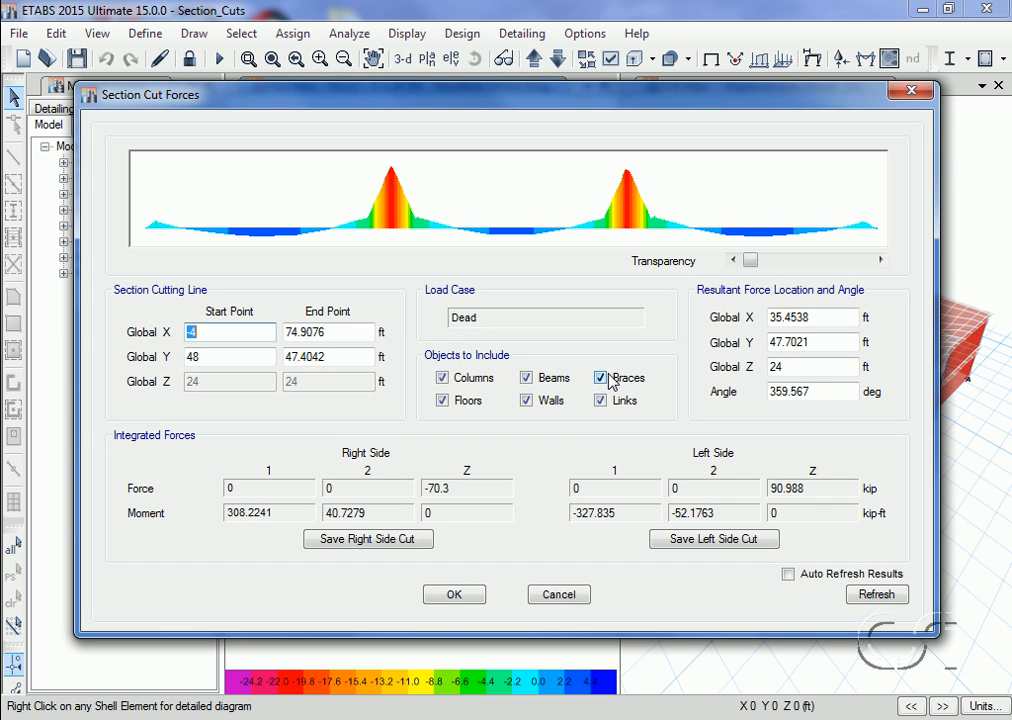
{"action": "left_click", "coordinate": [600, 378]}
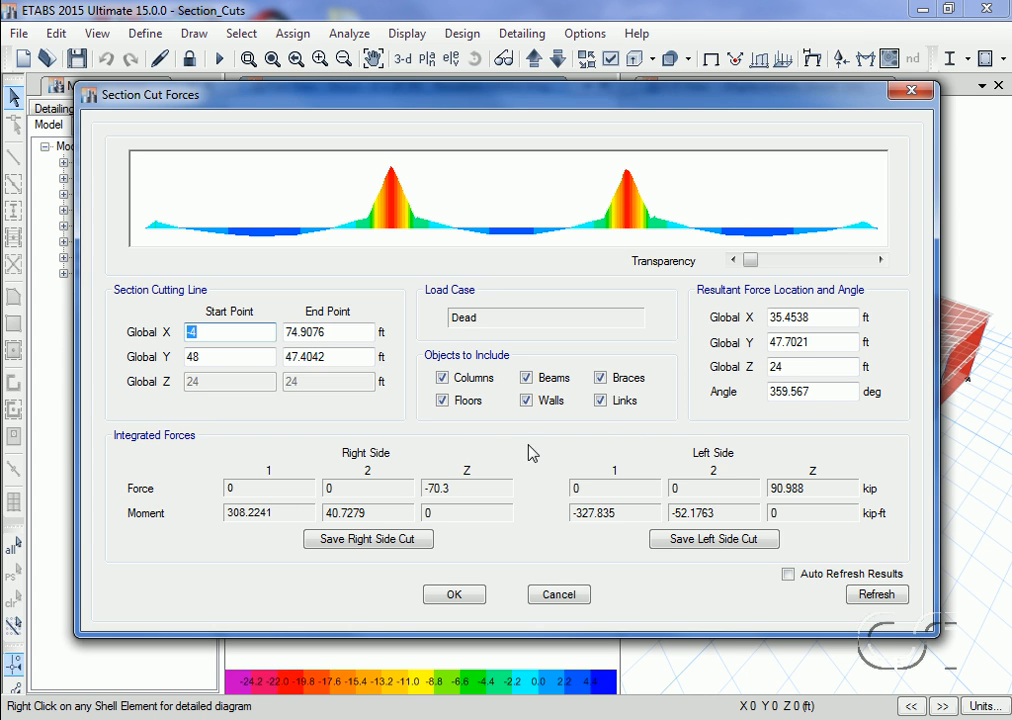
{"action": "mouse_move", "coordinate": [725, 443]}
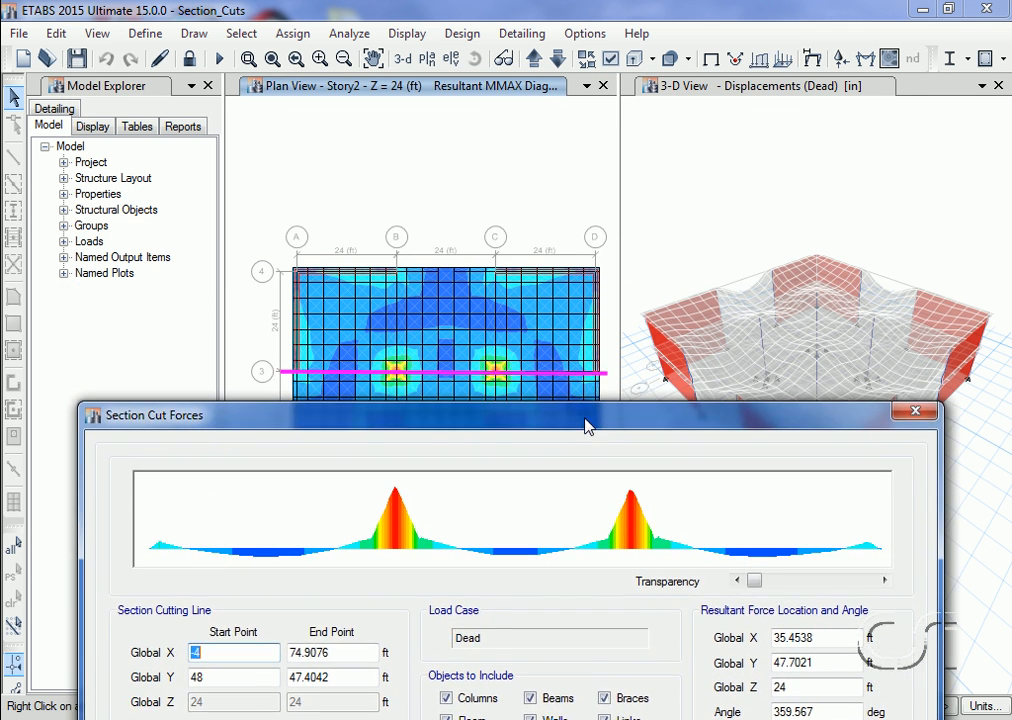
{"action": "left_click_drag", "start_coordinate": [585, 415], "coordinate": [585, 474]}
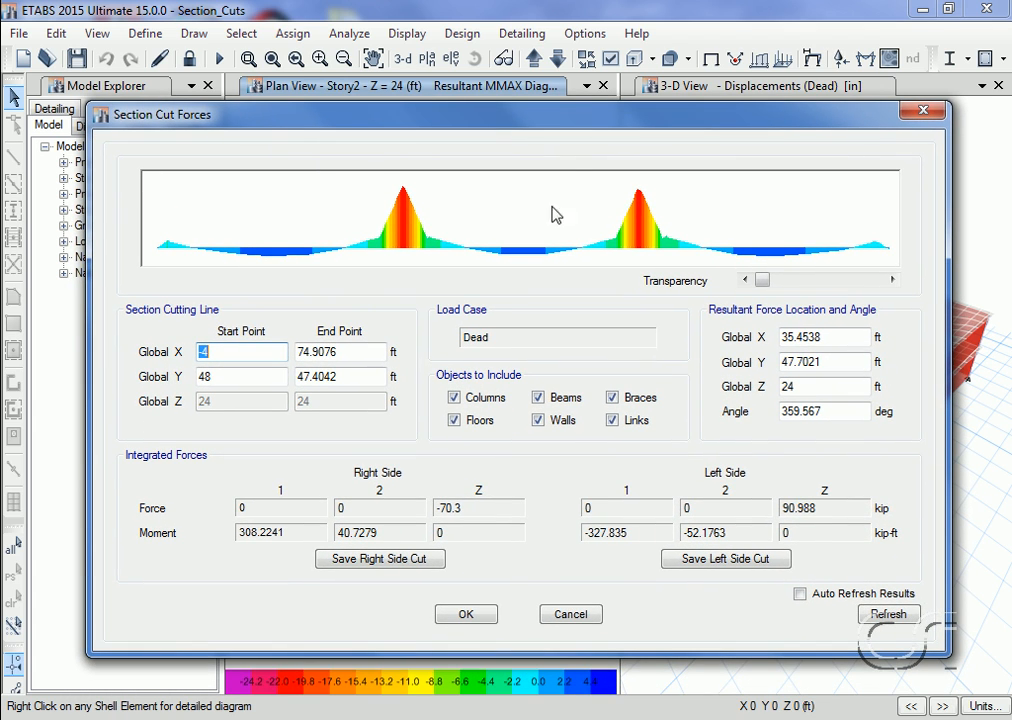
{"action": "left_click", "coordinate": [465, 613]}
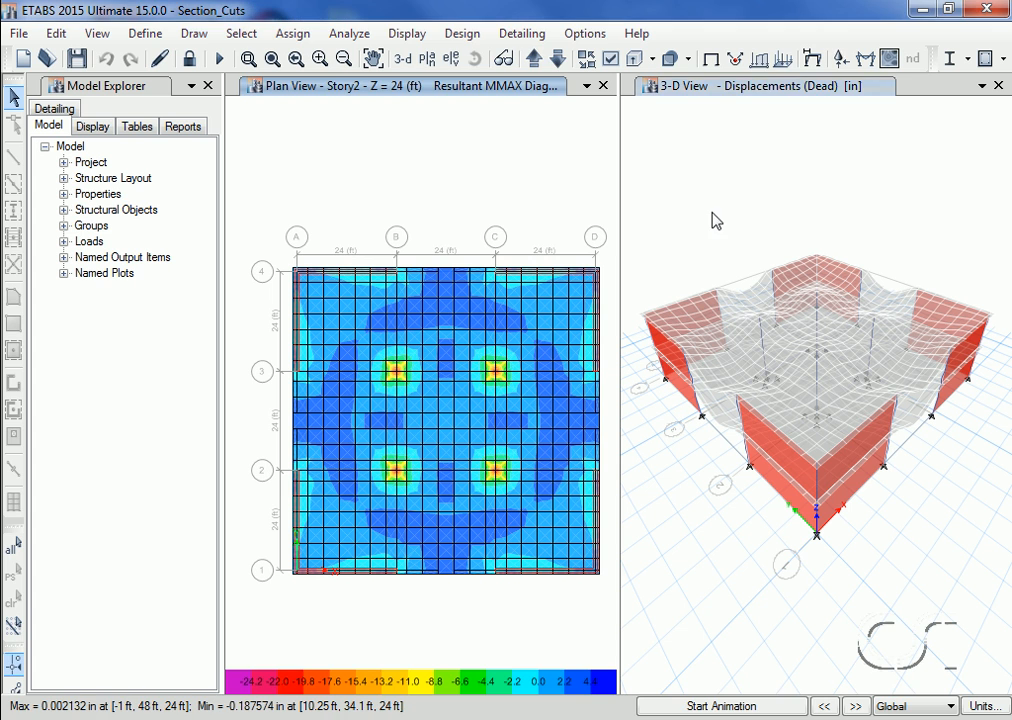
Step: Switch to the grid line 1 elevation view and begin drawing a section cut there
{"action": "left_click", "coordinate": [451, 58]}
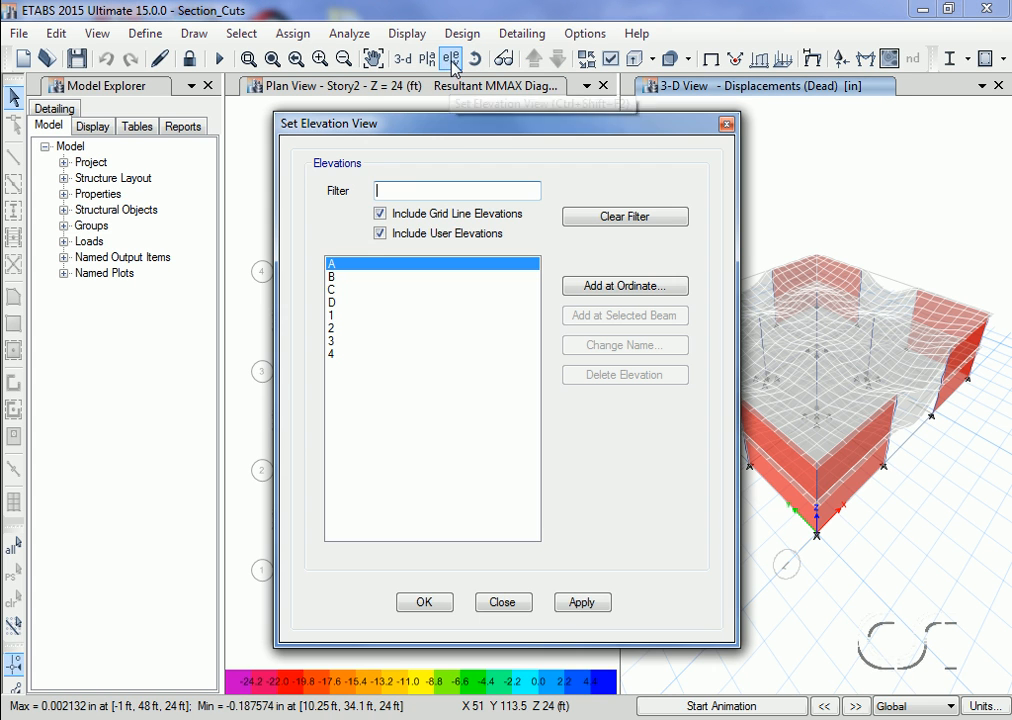
{"action": "left_click", "coordinate": [331, 315]}
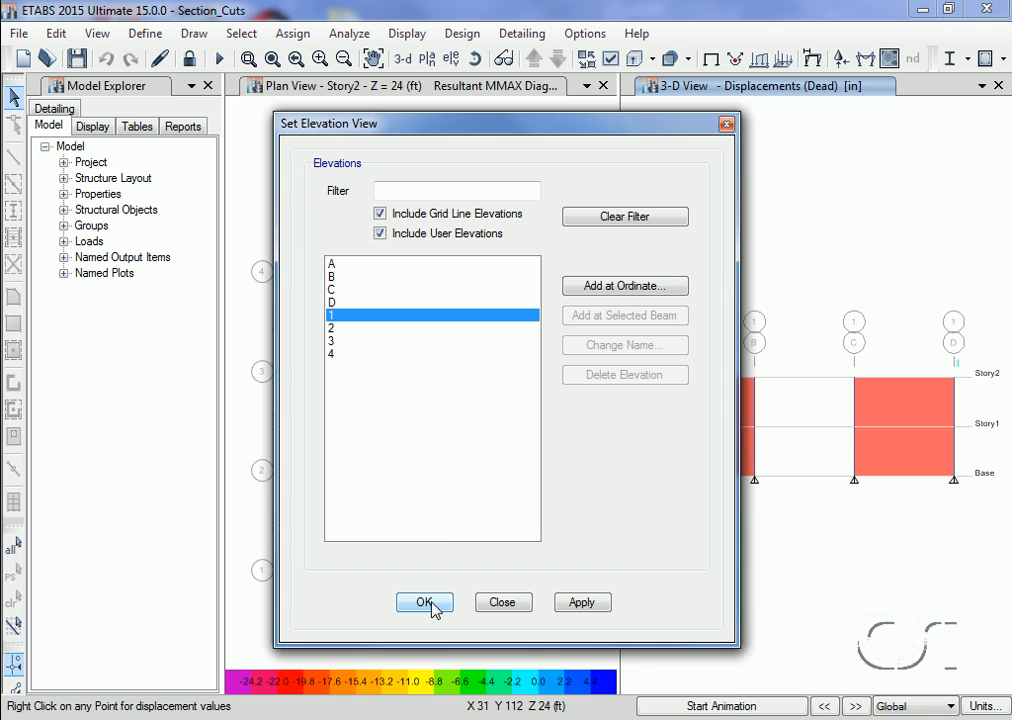
{"action": "left_click", "coordinate": [424, 602]}
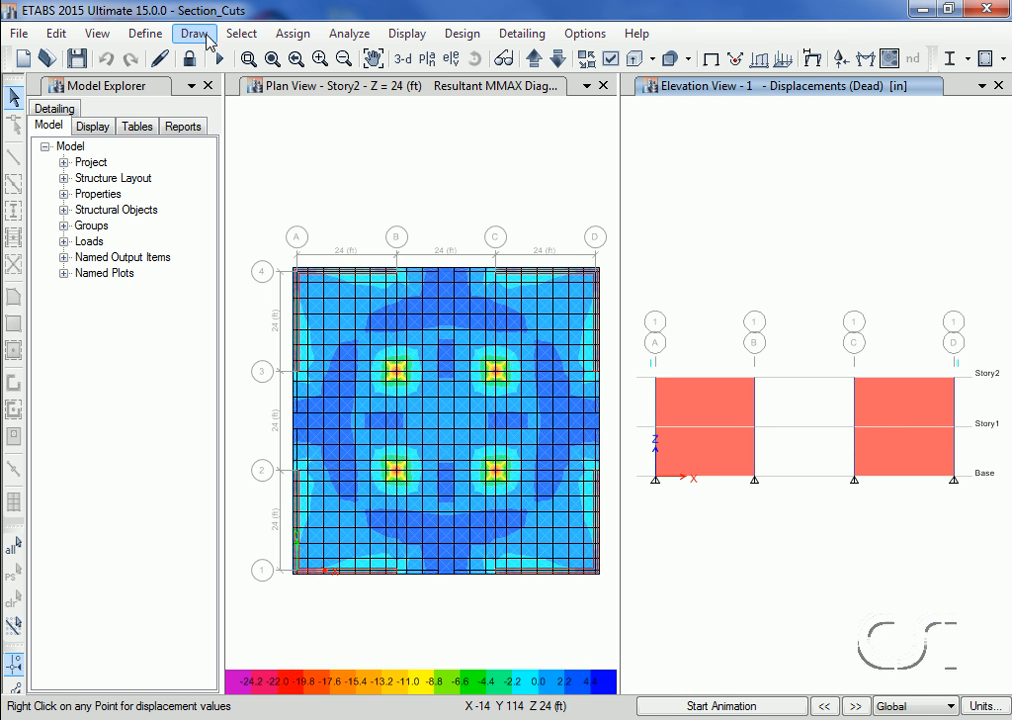
{"action": "left_click", "coordinate": [194, 33]}
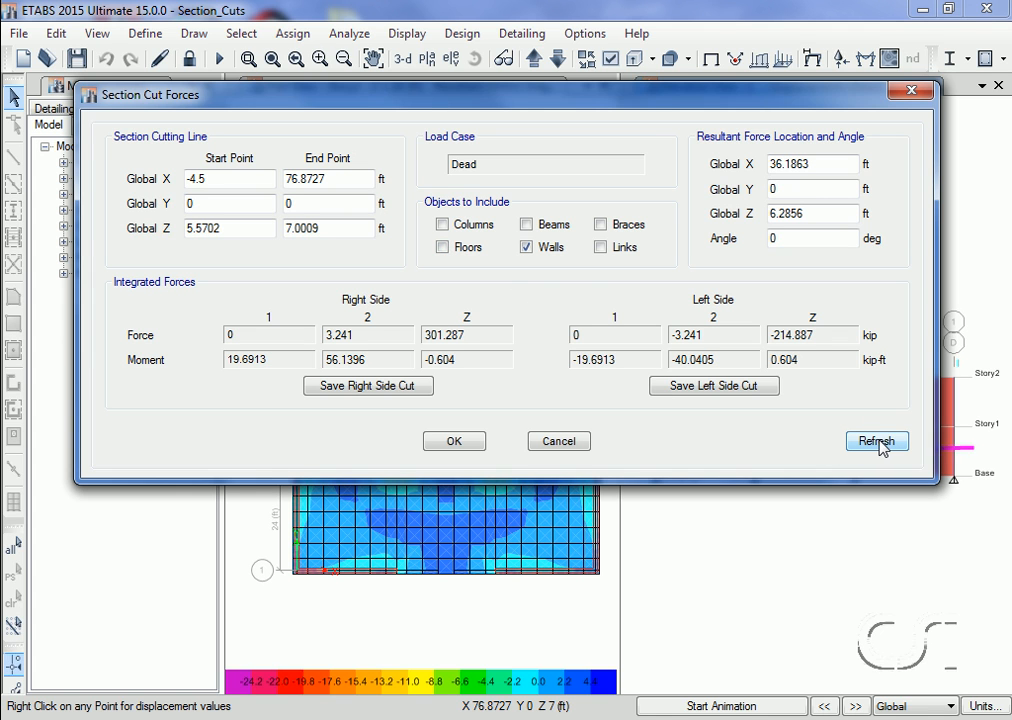
Step: Refresh the grid 1 cut with only columns included (54.56/-38.36 kip), then close the results
{"action": "left_click", "coordinate": [442, 224]}
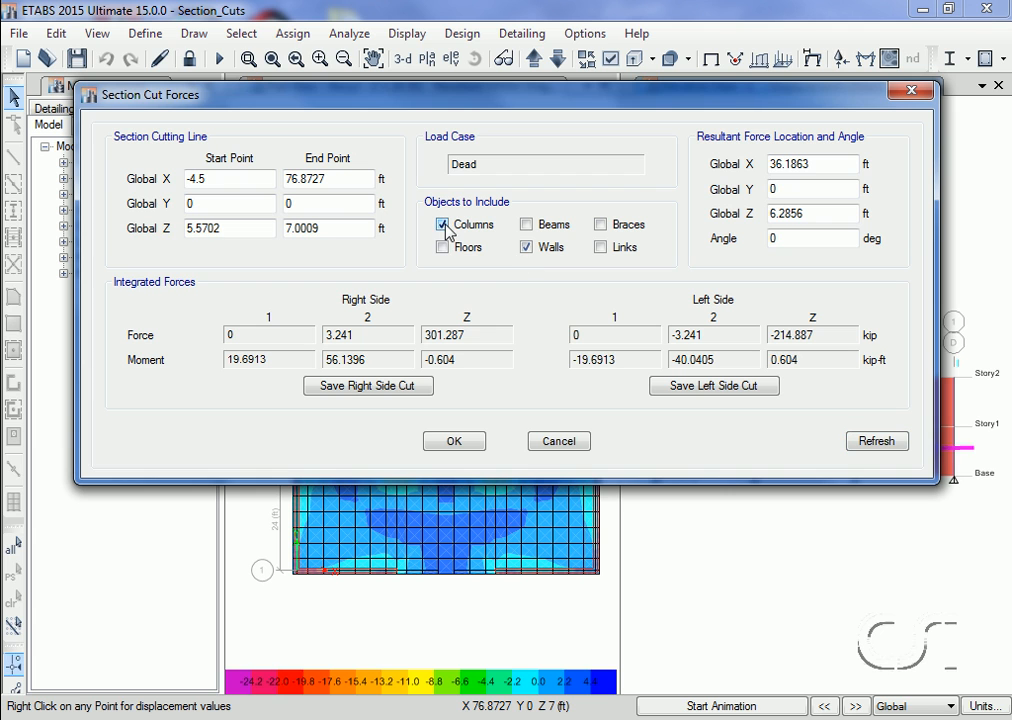
{"action": "left_click", "coordinate": [526, 247]}
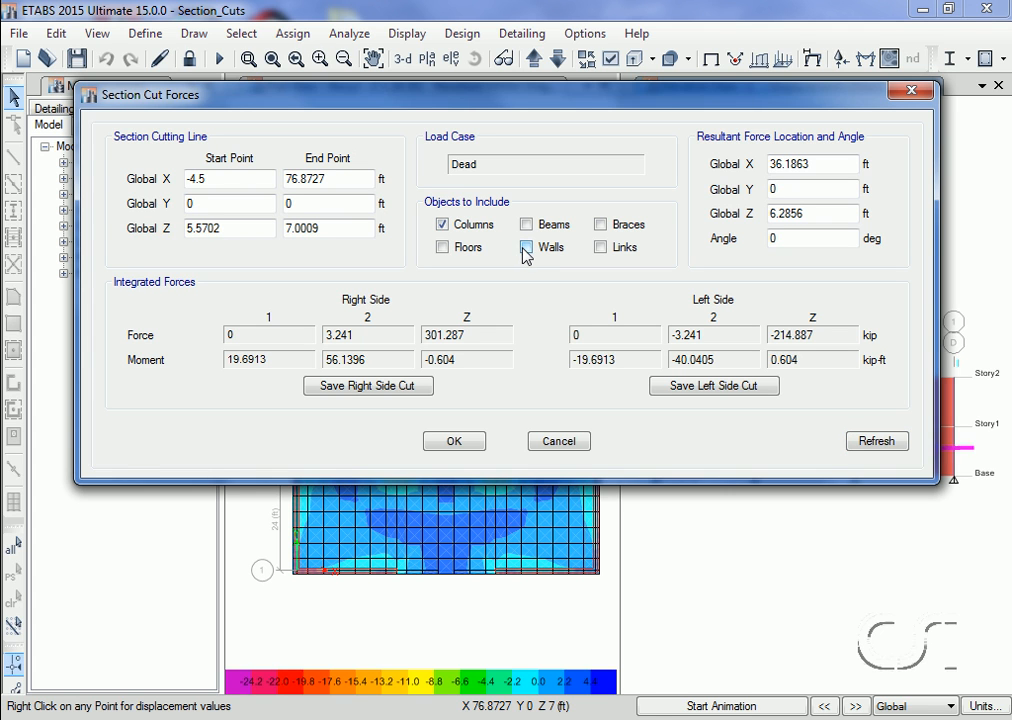
{"action": "left_click", "coordinate": [876, 441]}
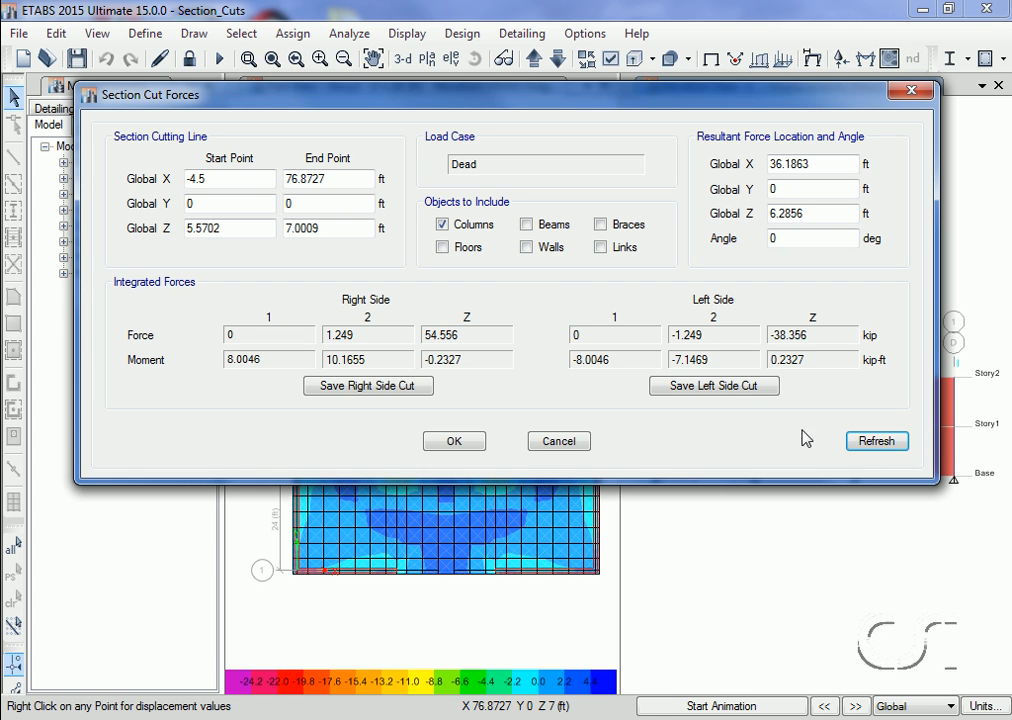
{"action": "left_click", "coordinate": [442, 224]}
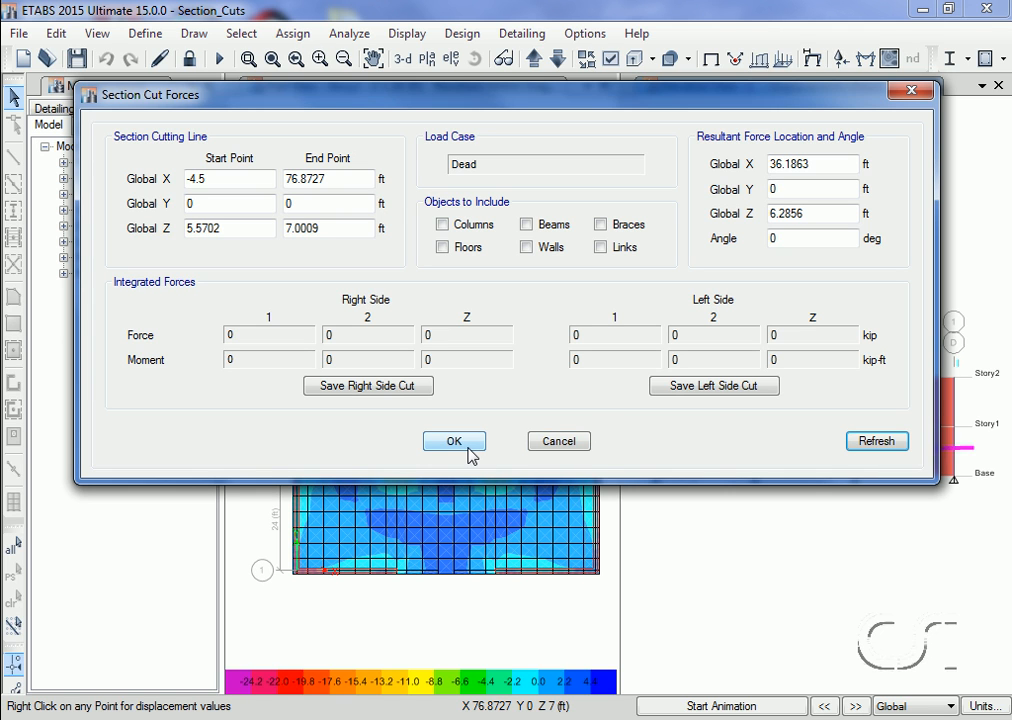
{"action": "left_click", "coordinate": [453, 441]}
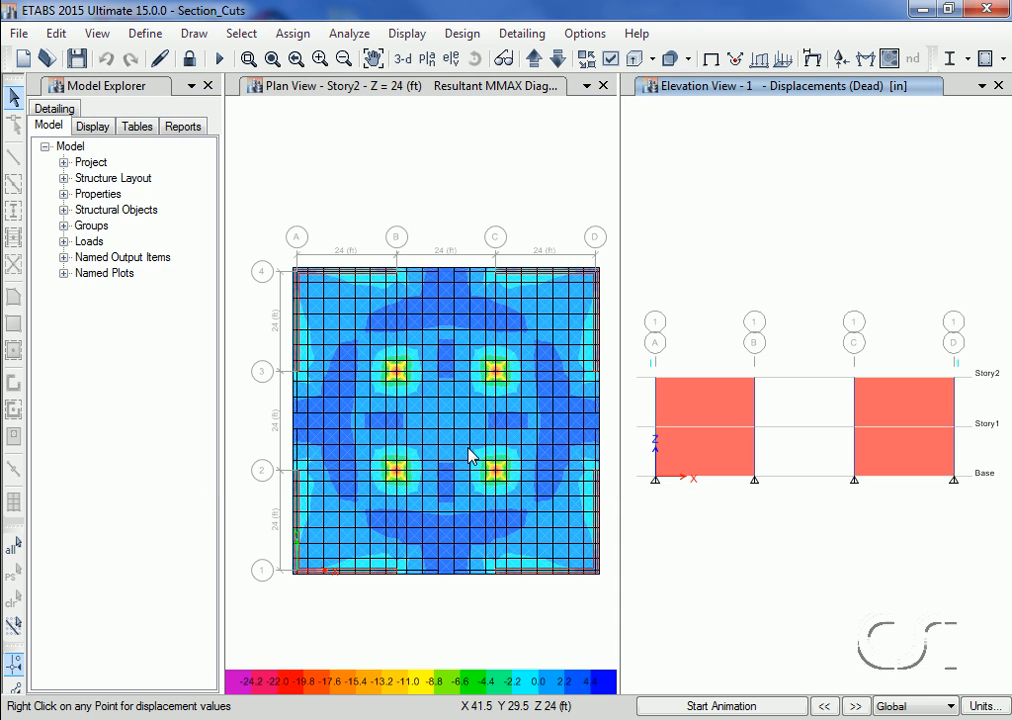